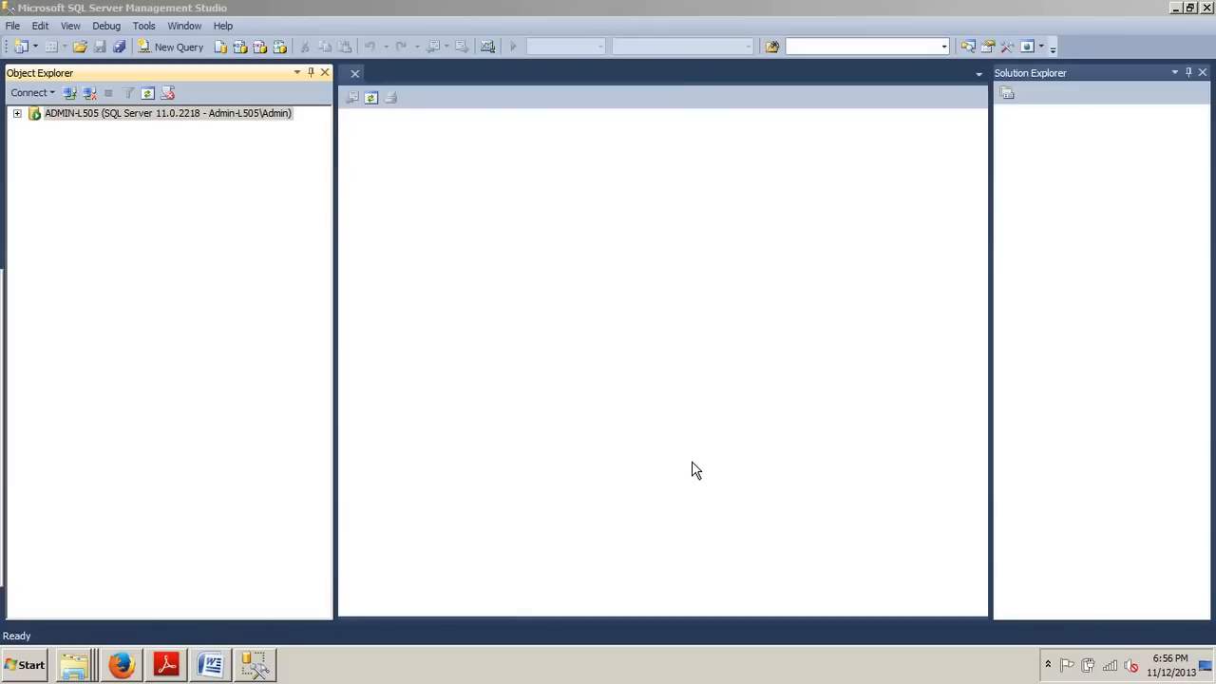
mouse_move(28, 665)
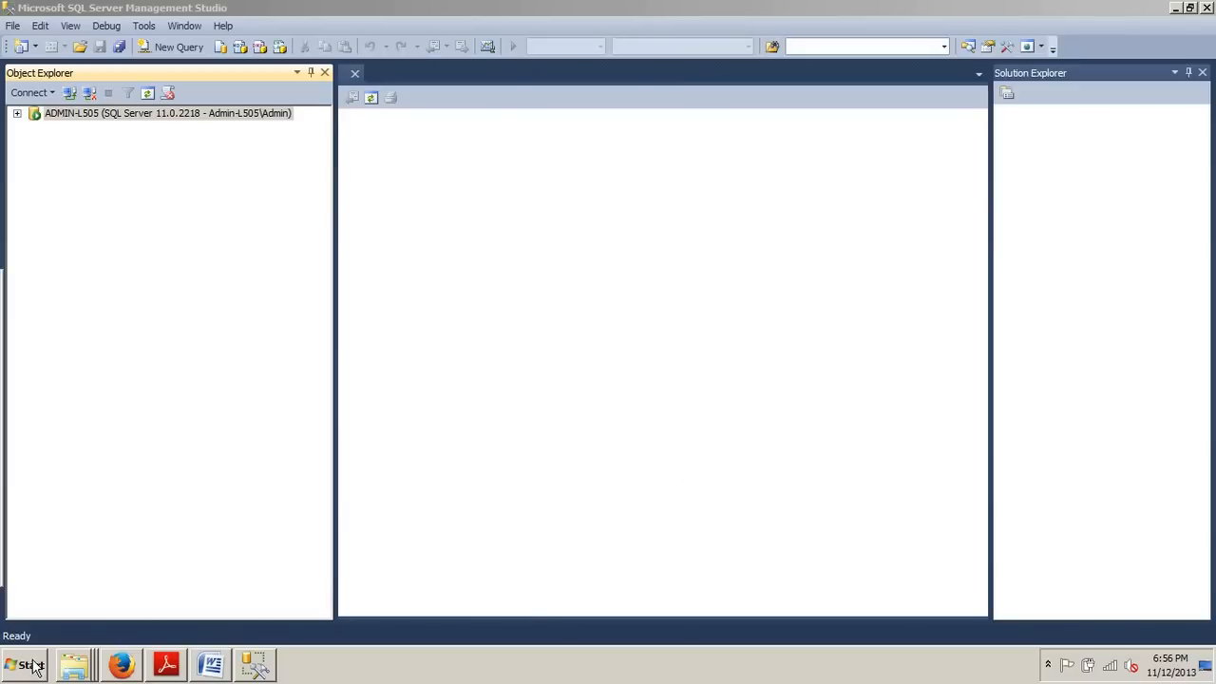
Launch SQL Server Management Studio from the list of installed programs.
click(24, 664)
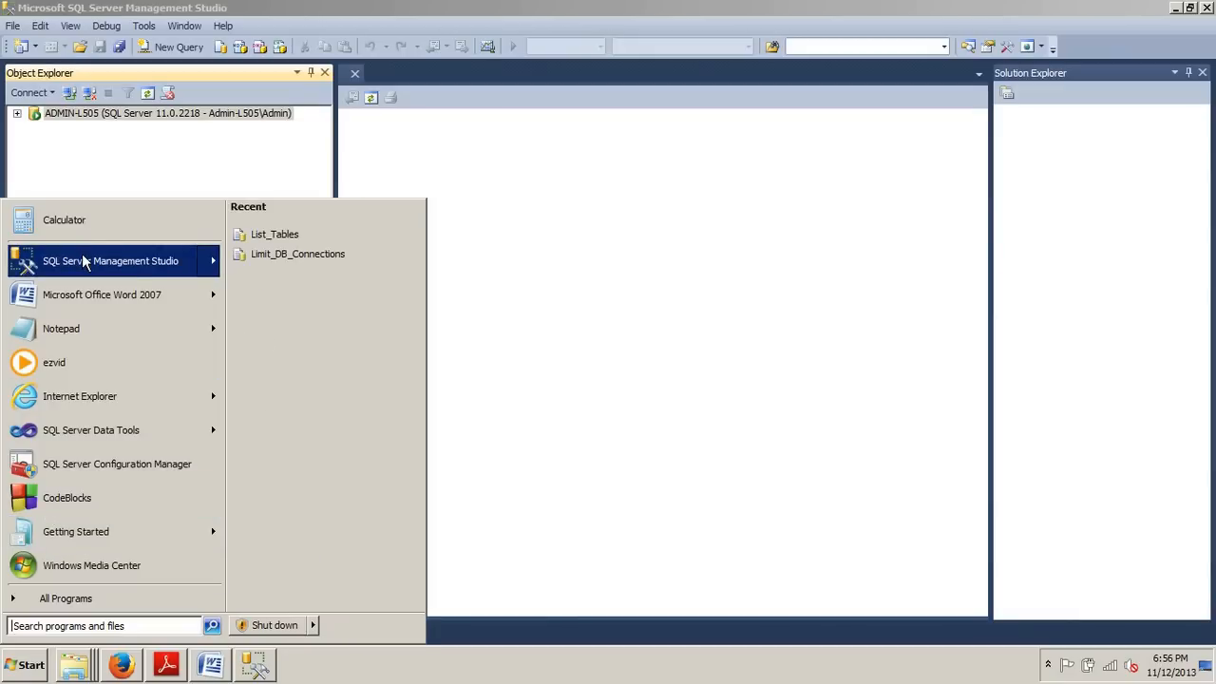
mouse_move(86, 603)
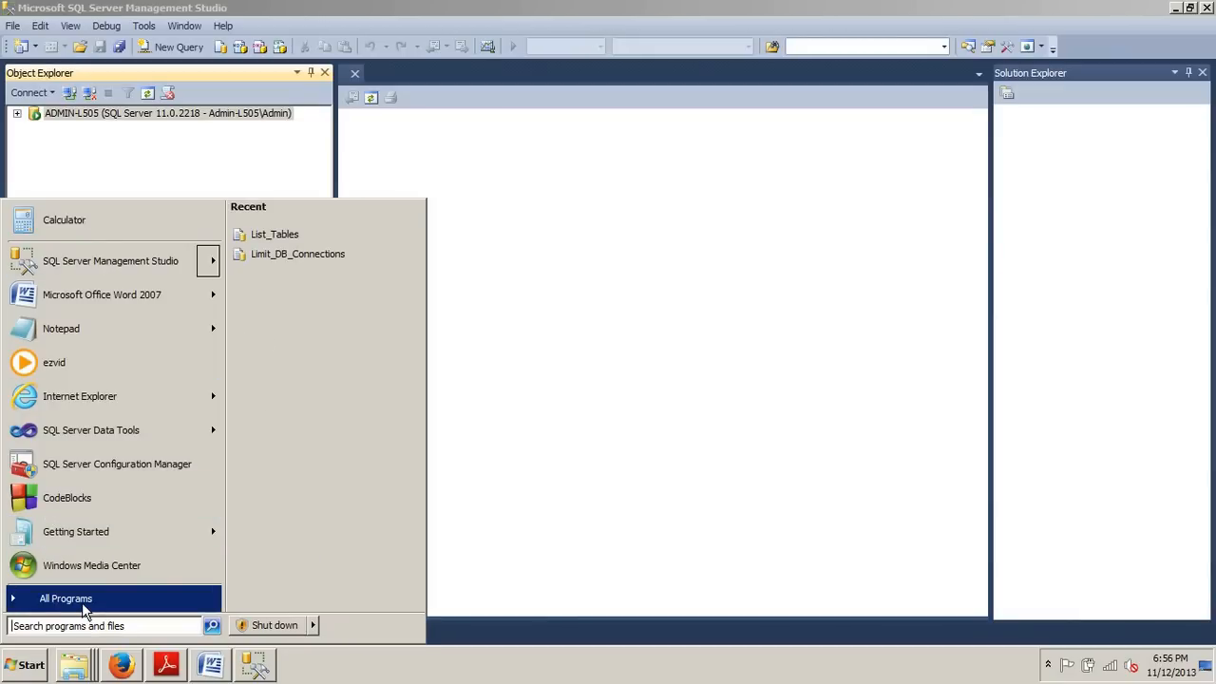
click(66, 598)
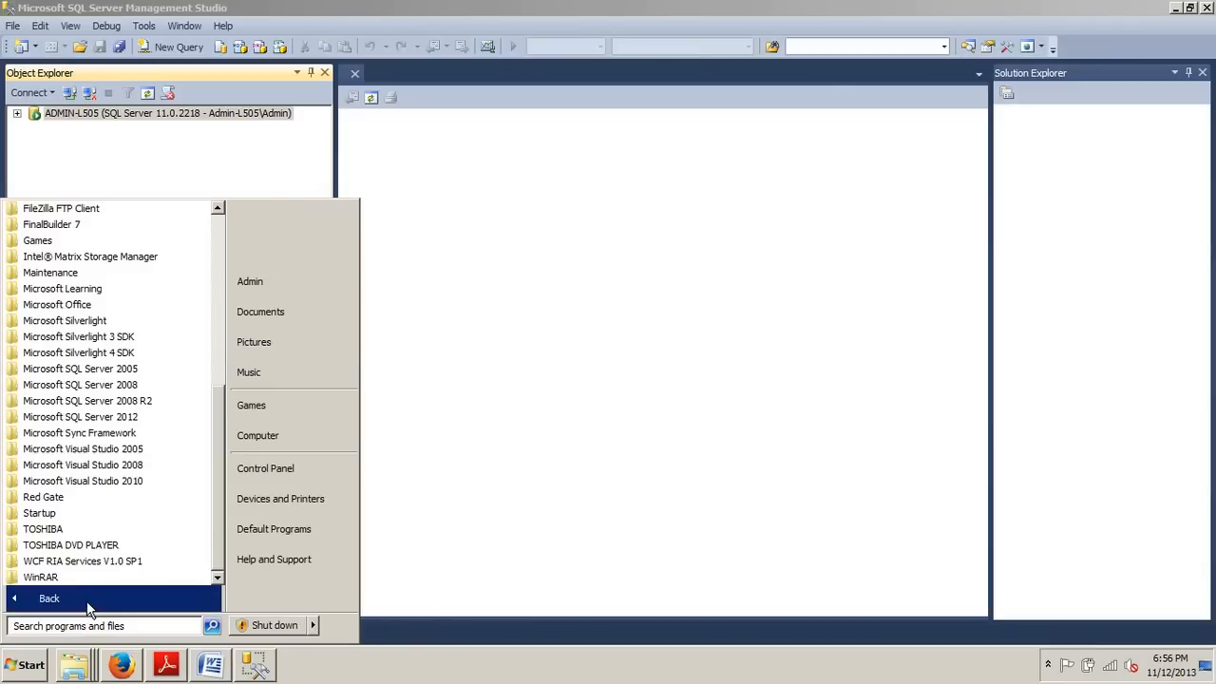
mouse_move(81, 416)
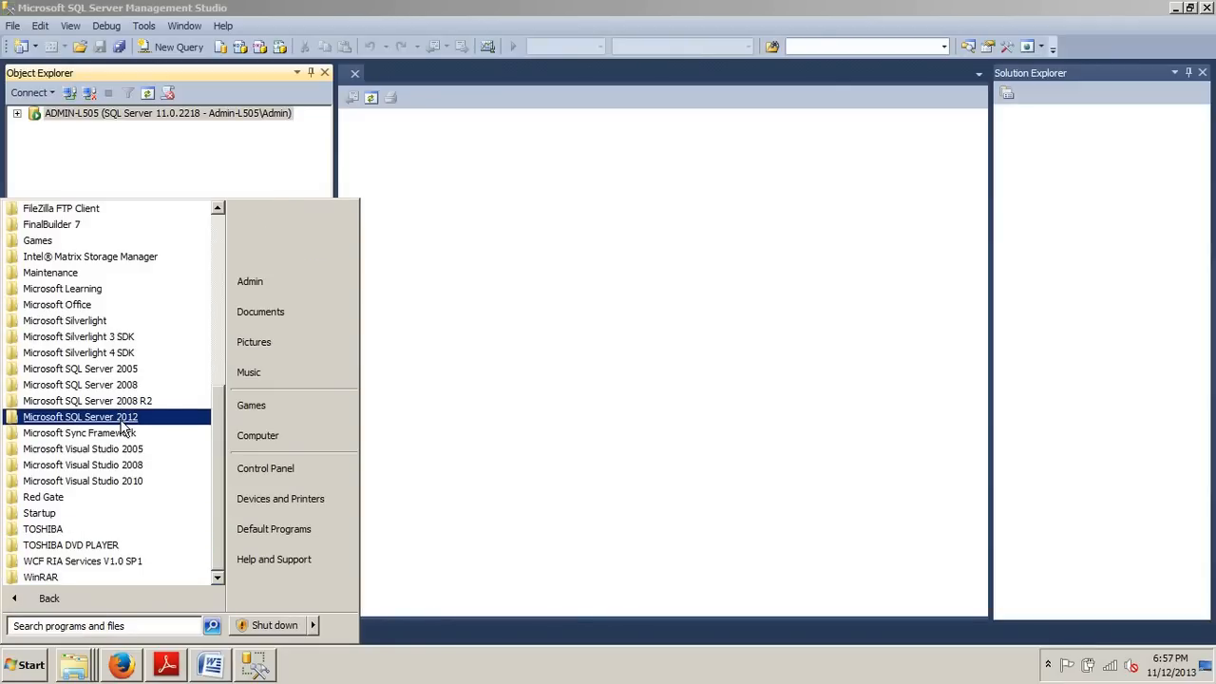
click(80, 416)
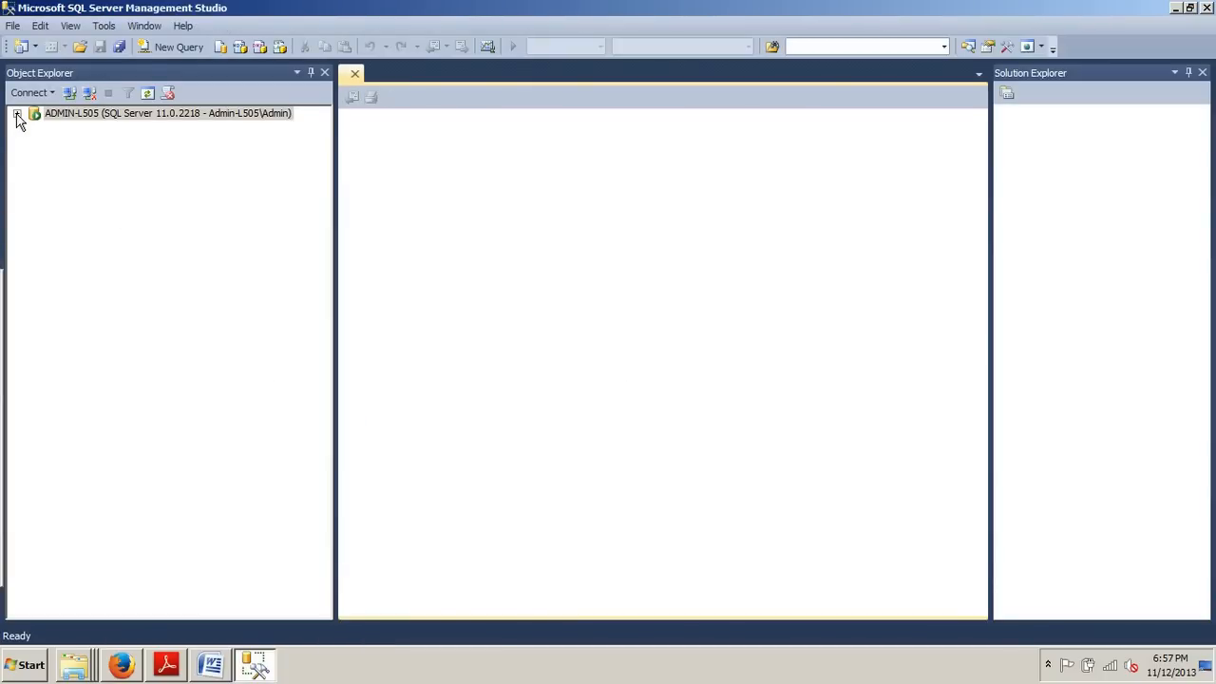
Expand the server, Databases, MyFirstDatabase and Security, and bring up the Schemas context menu.
click(17, 113)
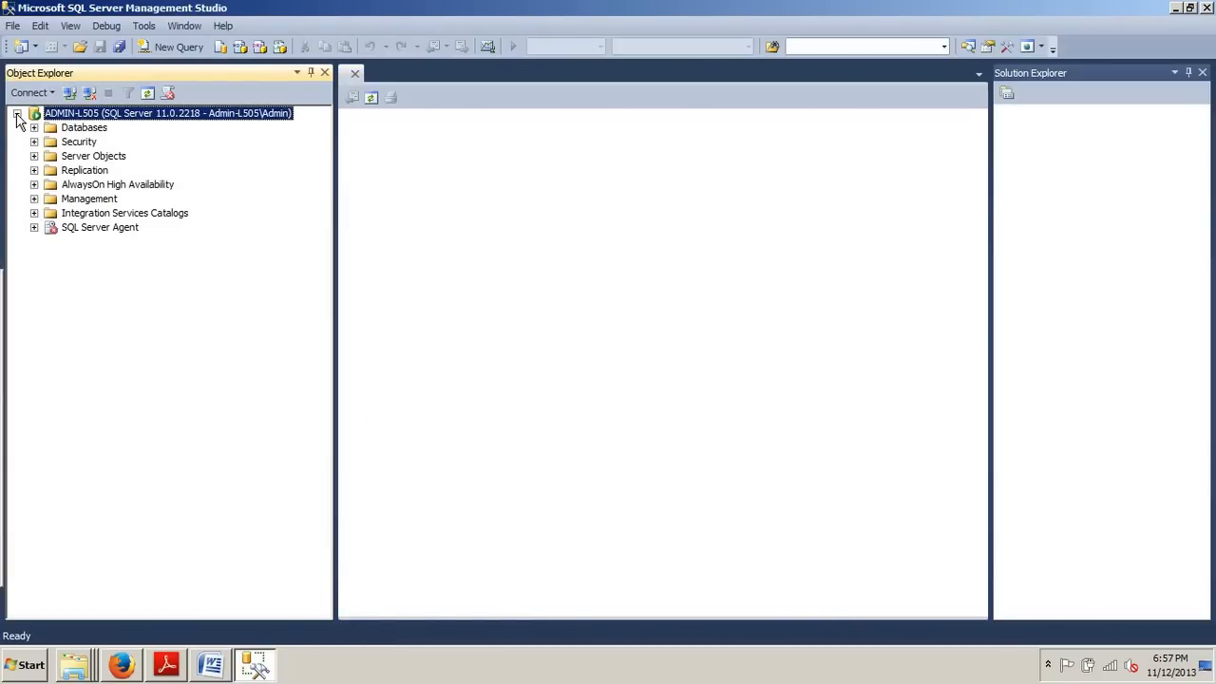
click(34, 128)
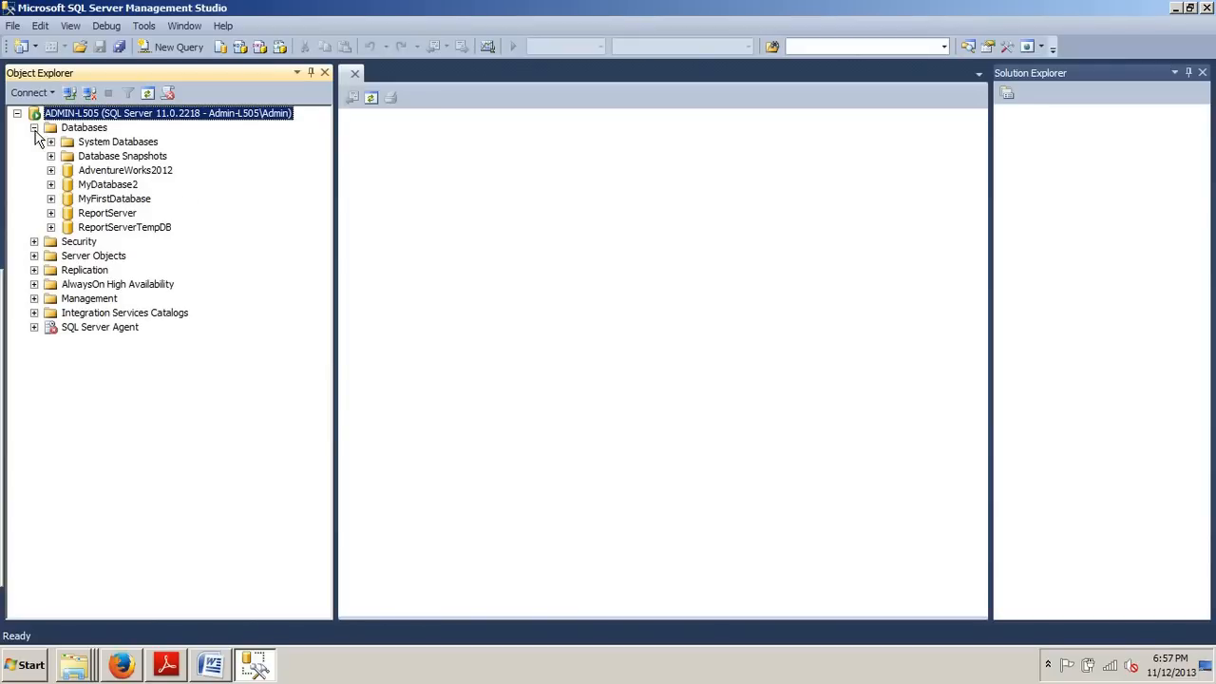
mouse_move(54, 161)
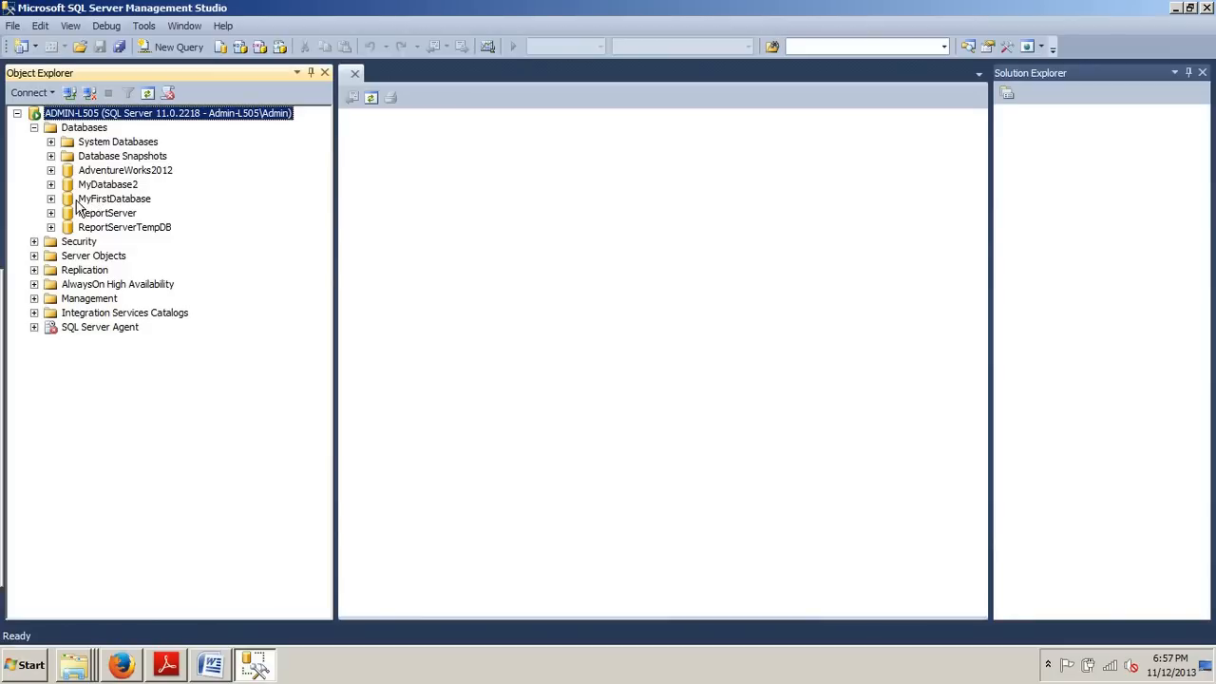
mouse_move(76, 207)
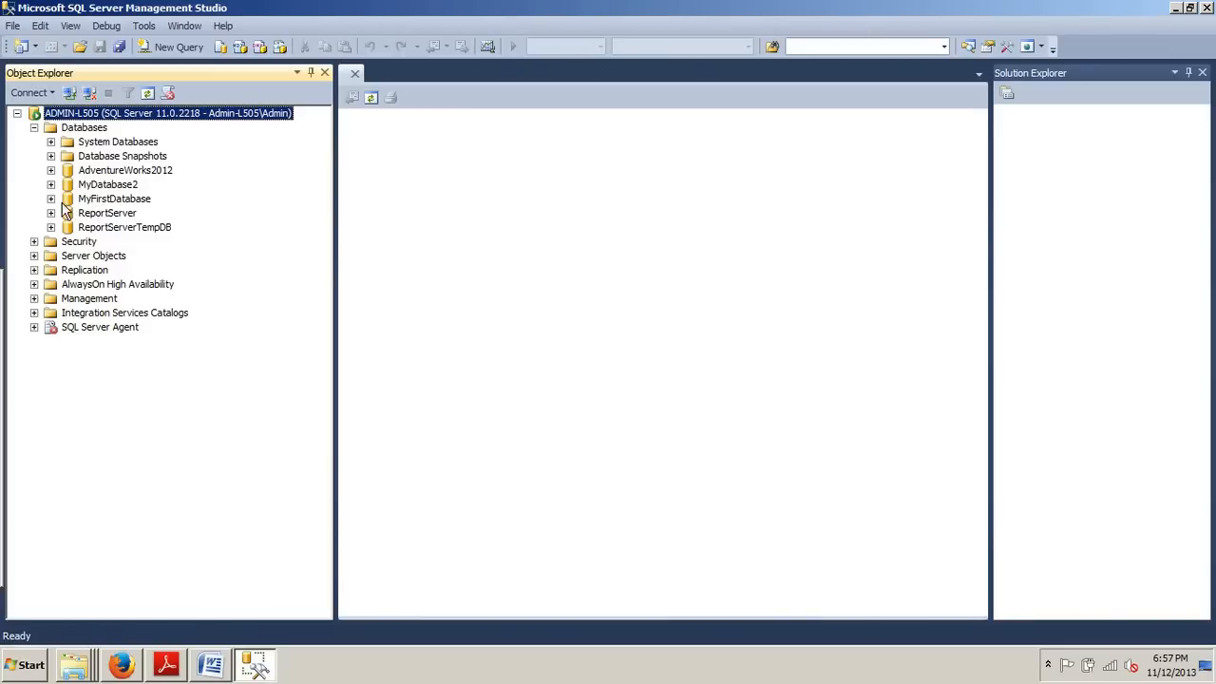
click(51, 199)
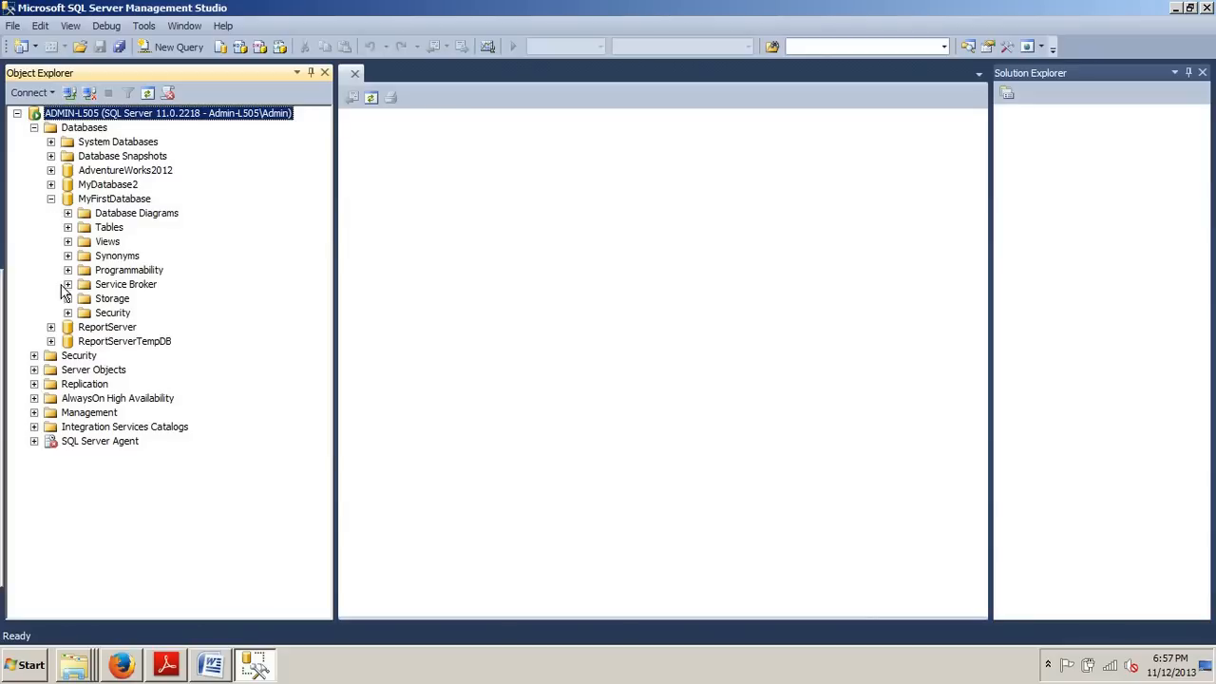
mouse_move(68, 319)
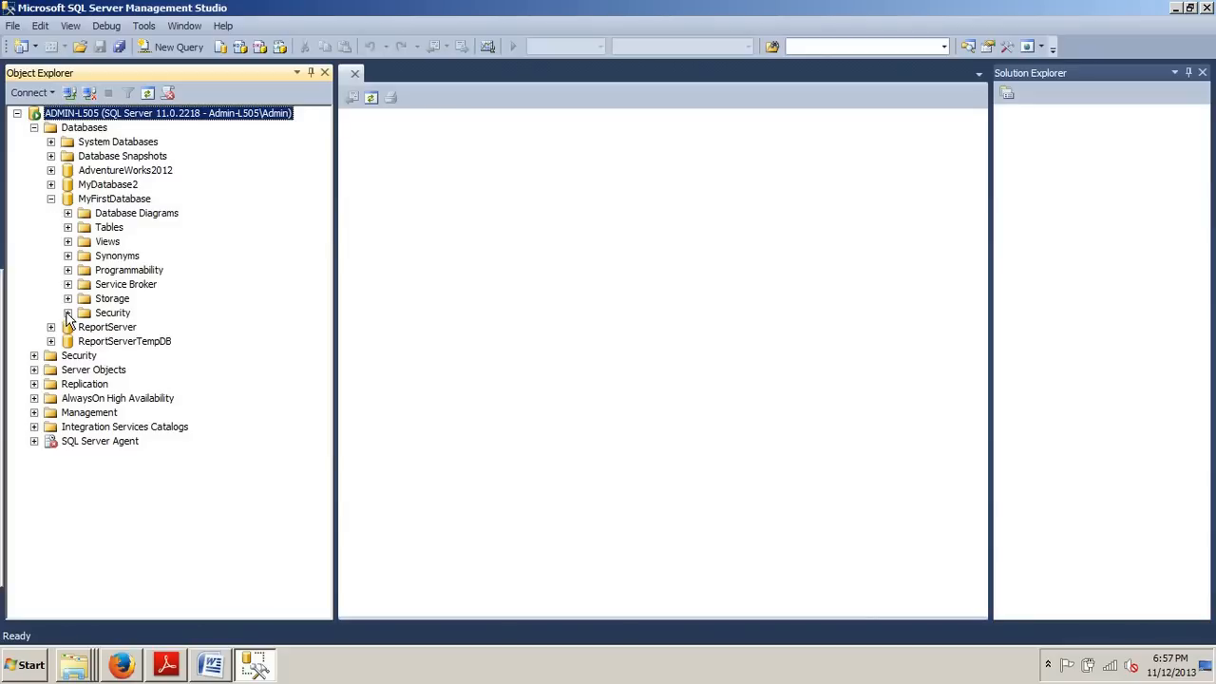
click(69, 312)
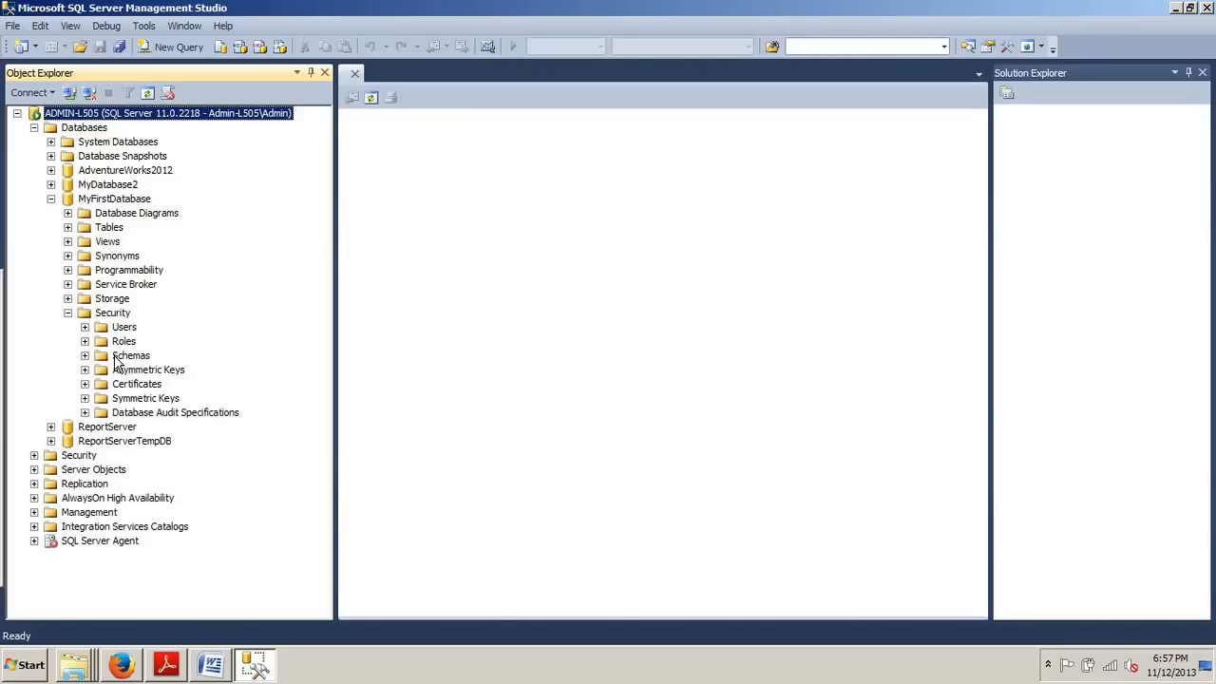
right_click(130, 355)
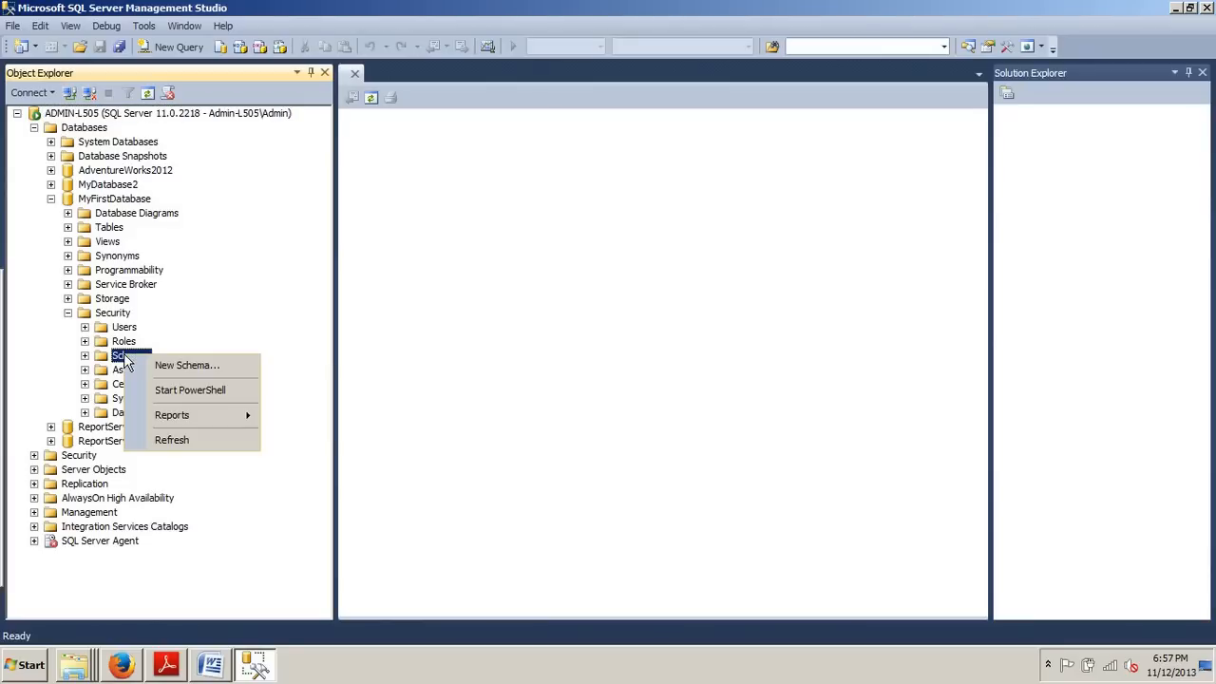
mouse_move(186, 365)
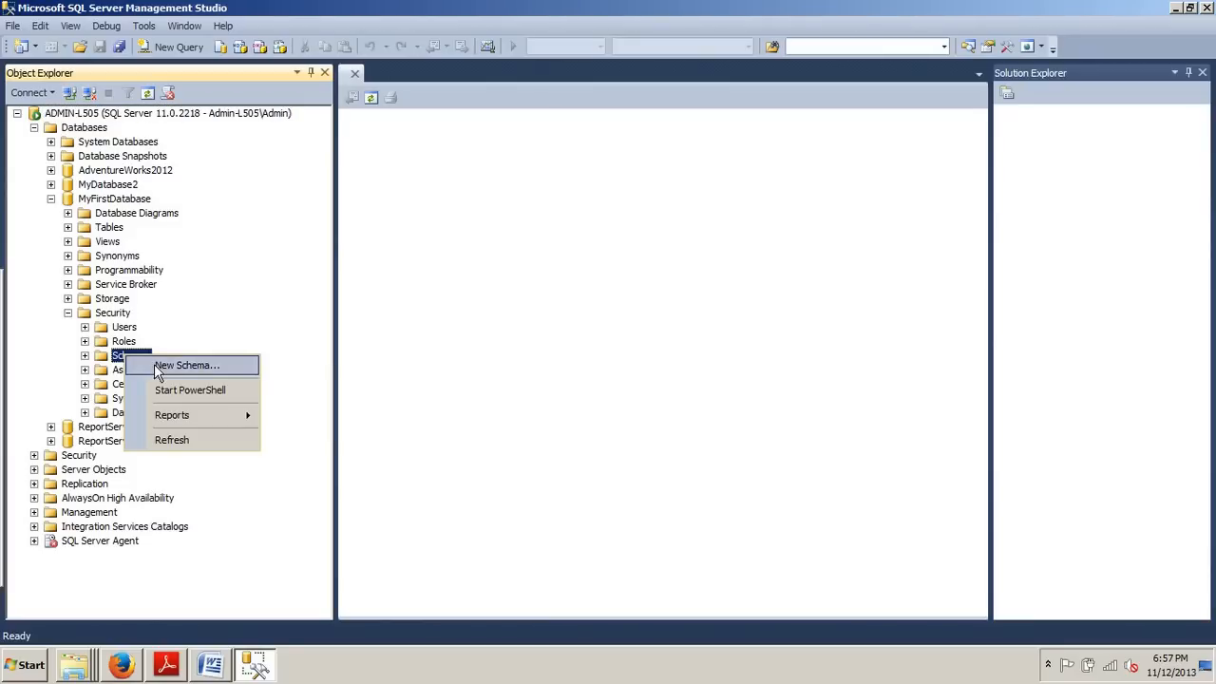
Create a new schema 'Marketing' with owner 'dbo' in MyFirstDatabase.
click(186, 365)
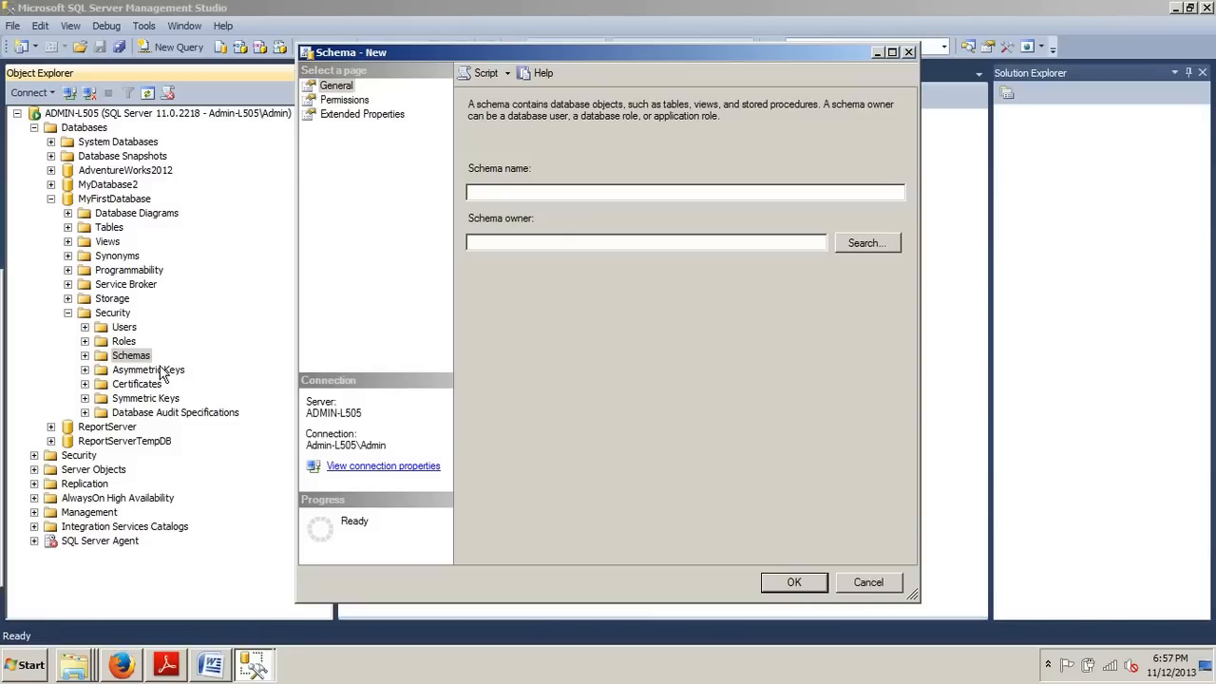
text(Mar)
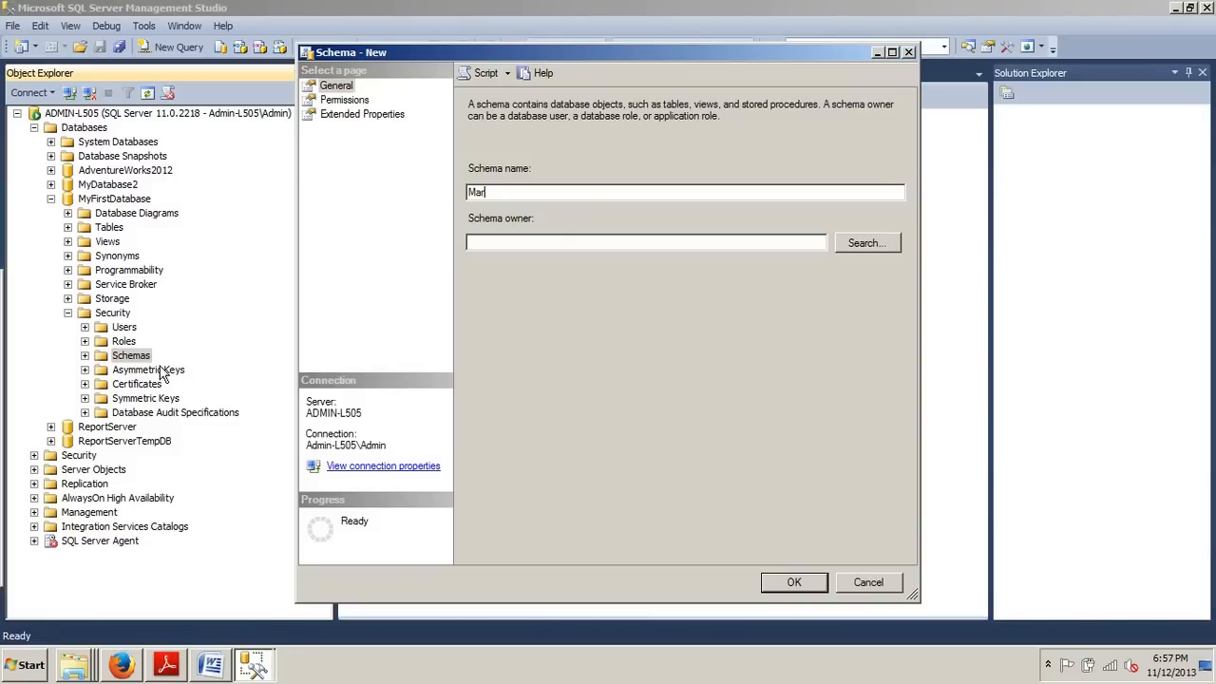
text(keting)
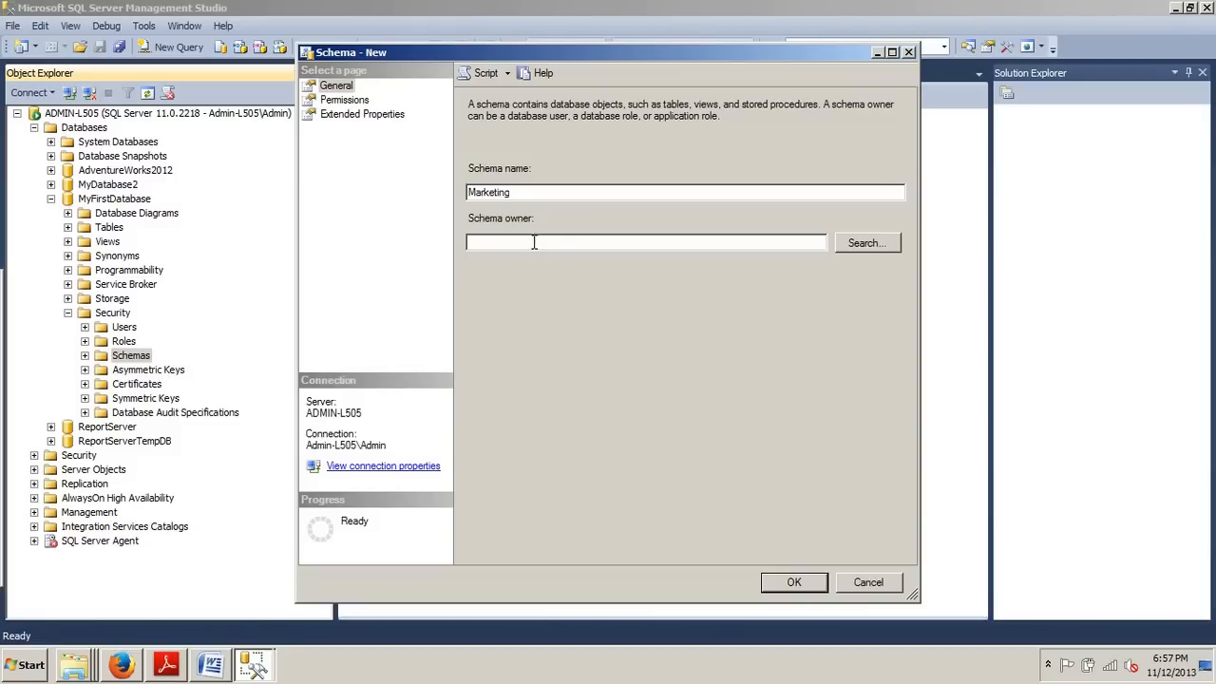
text(d)
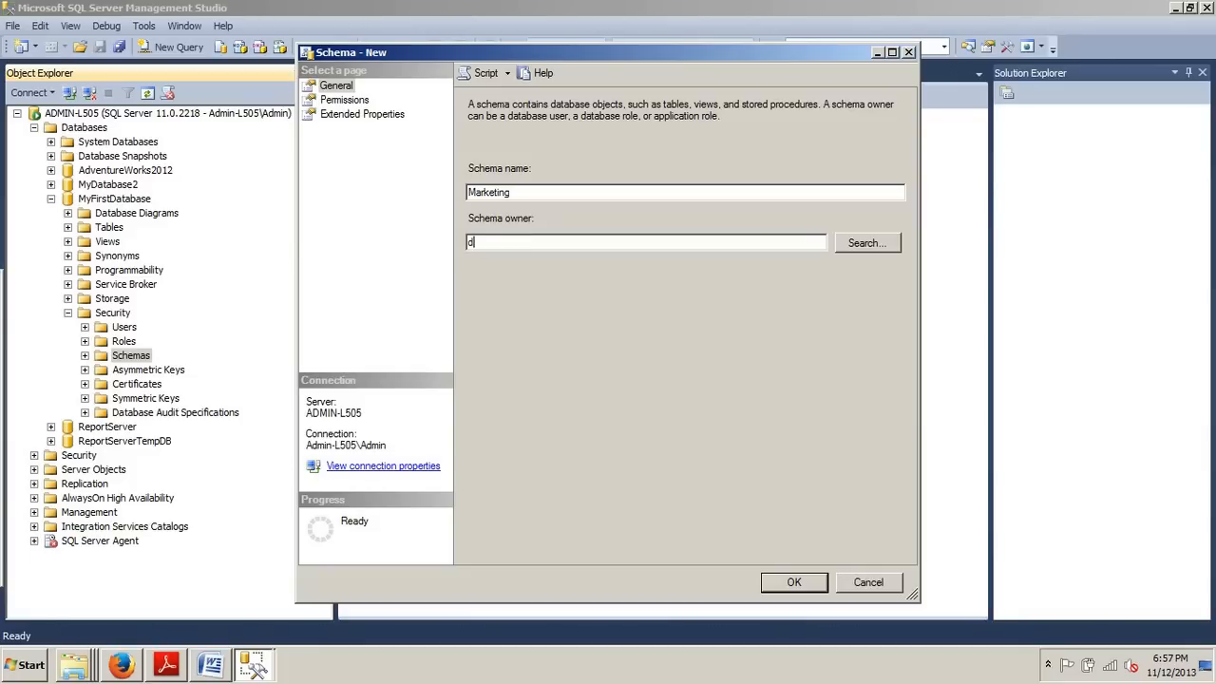
text(bo)
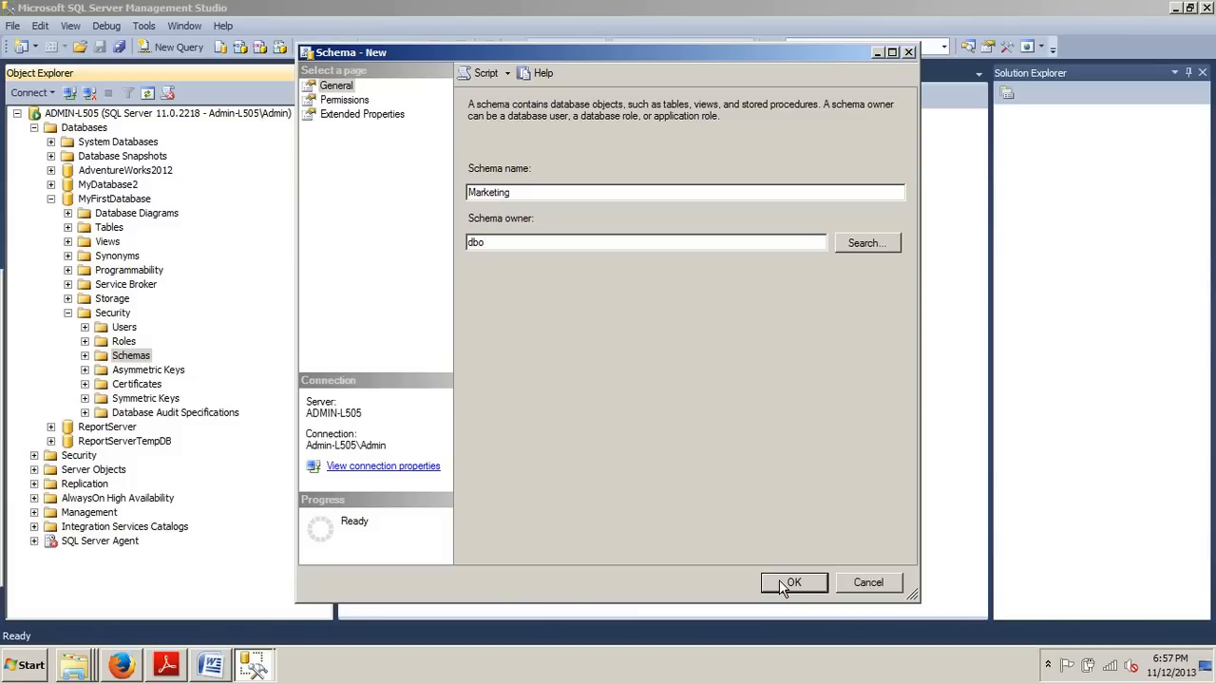
click(646, 241)
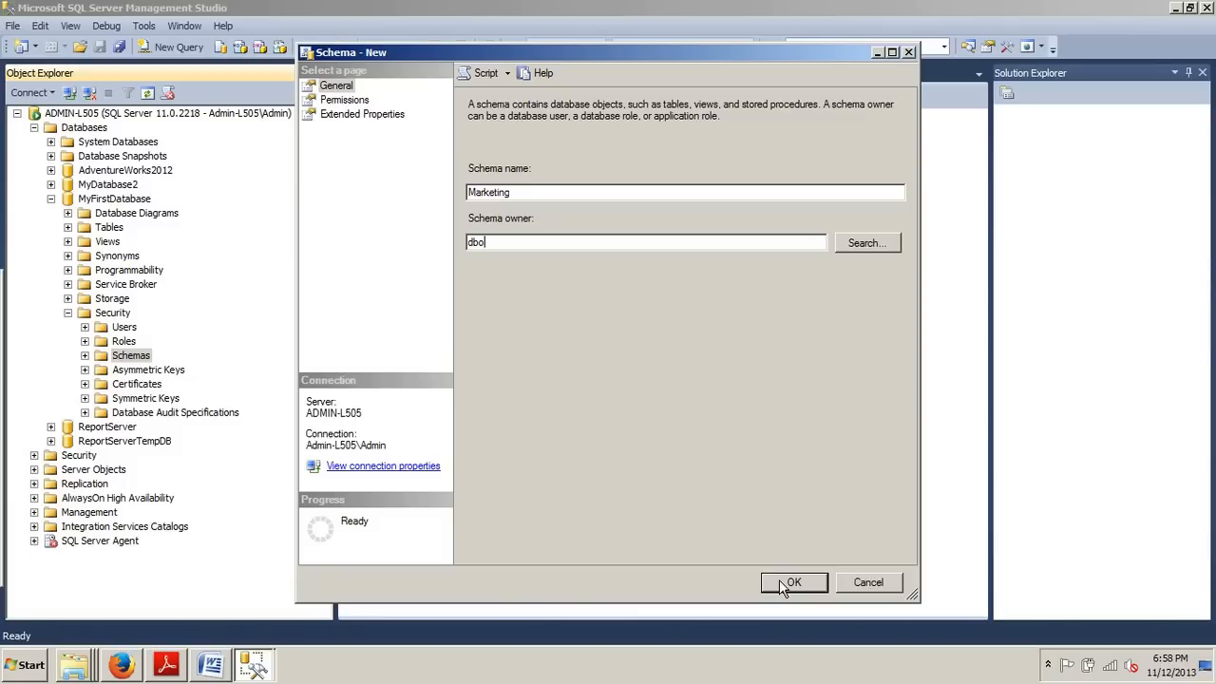
click(794, 583)
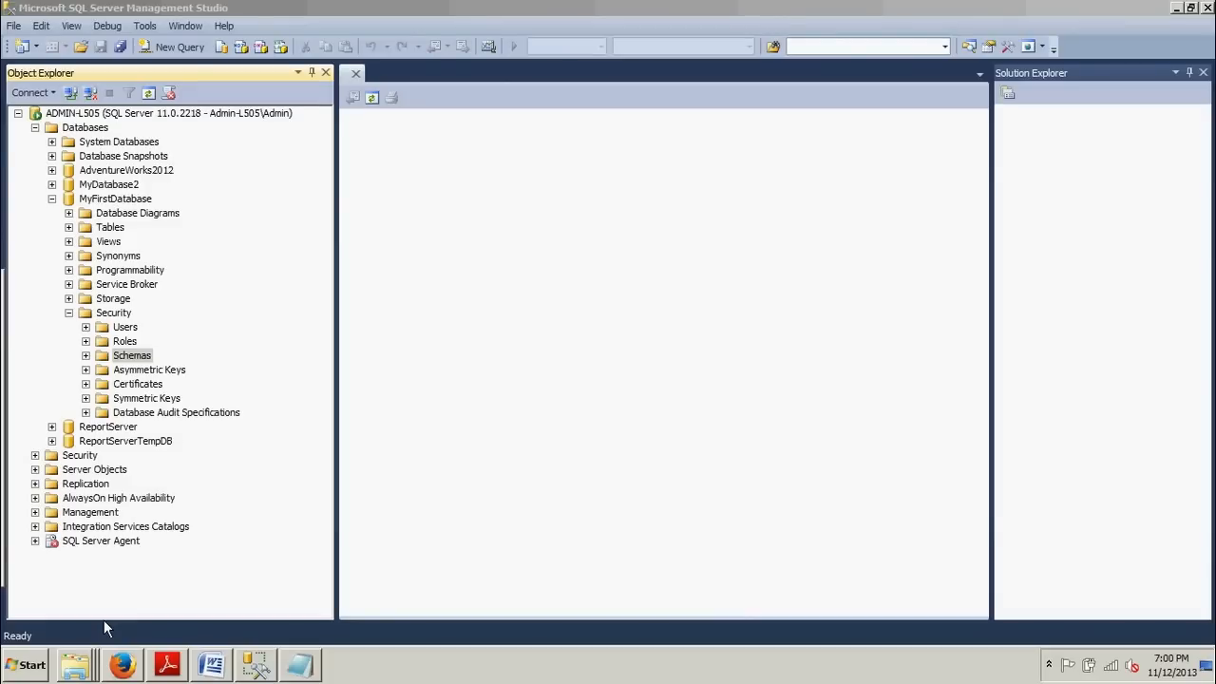
mouse_move(480, 359)
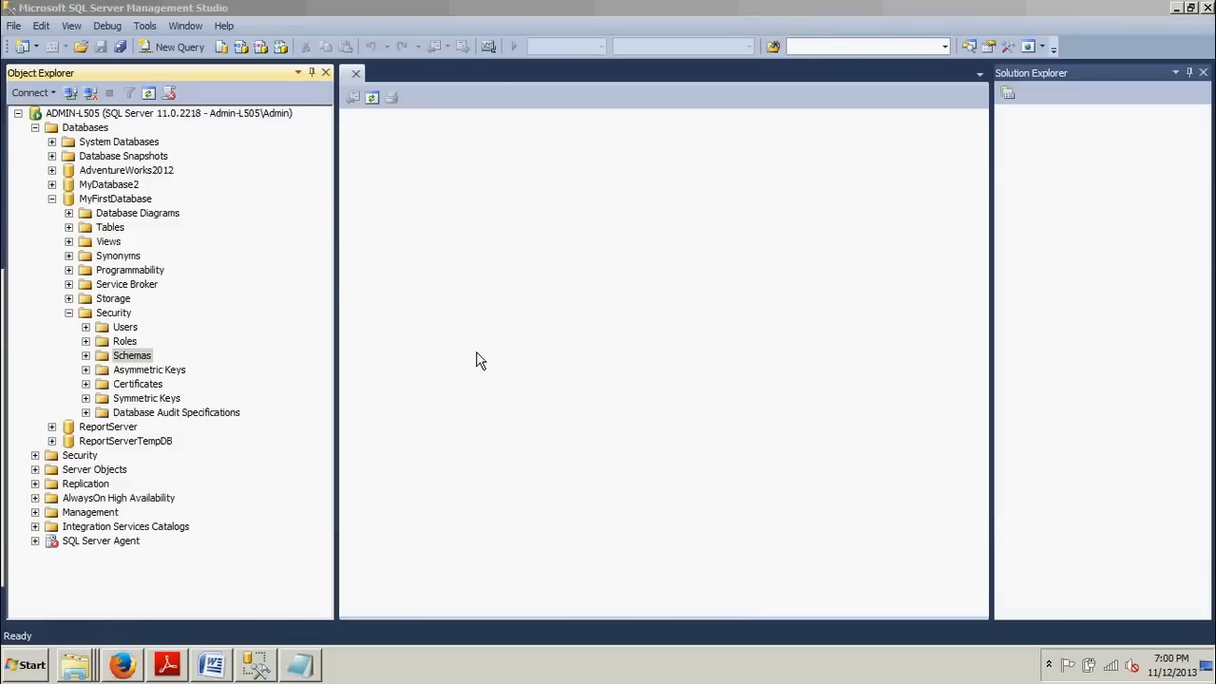
mouse_move(180, 46)
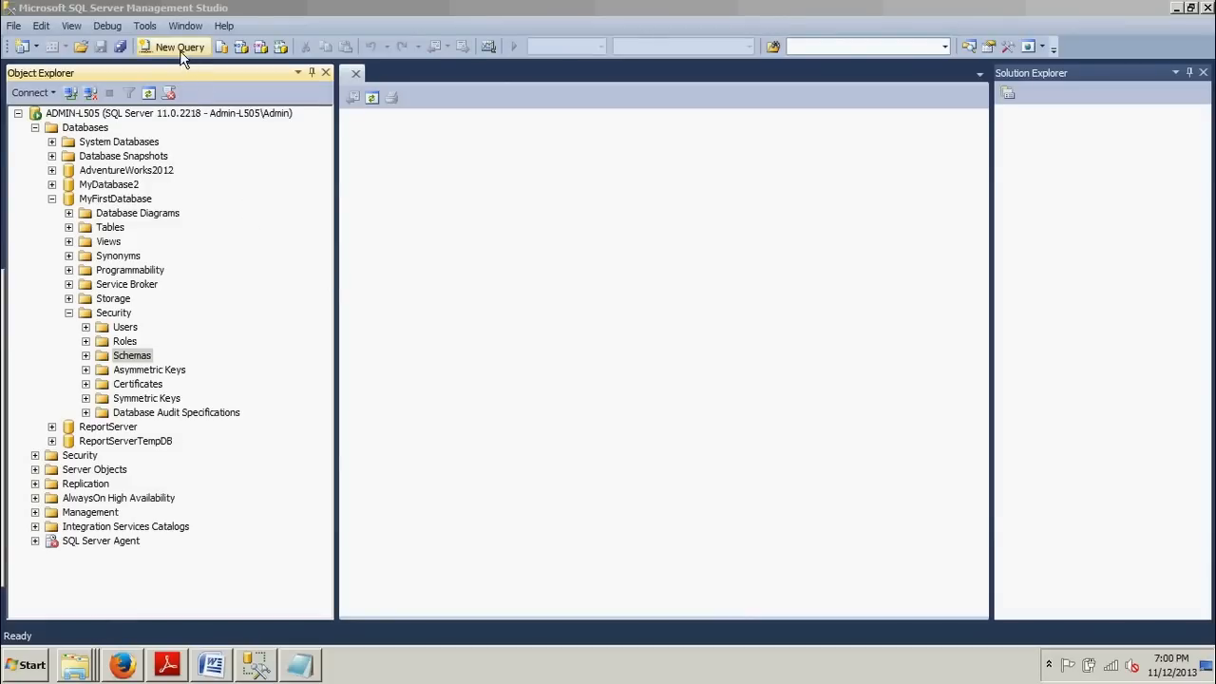
Open a blank query window, SQLQuery1.sql.
click(179, 47)
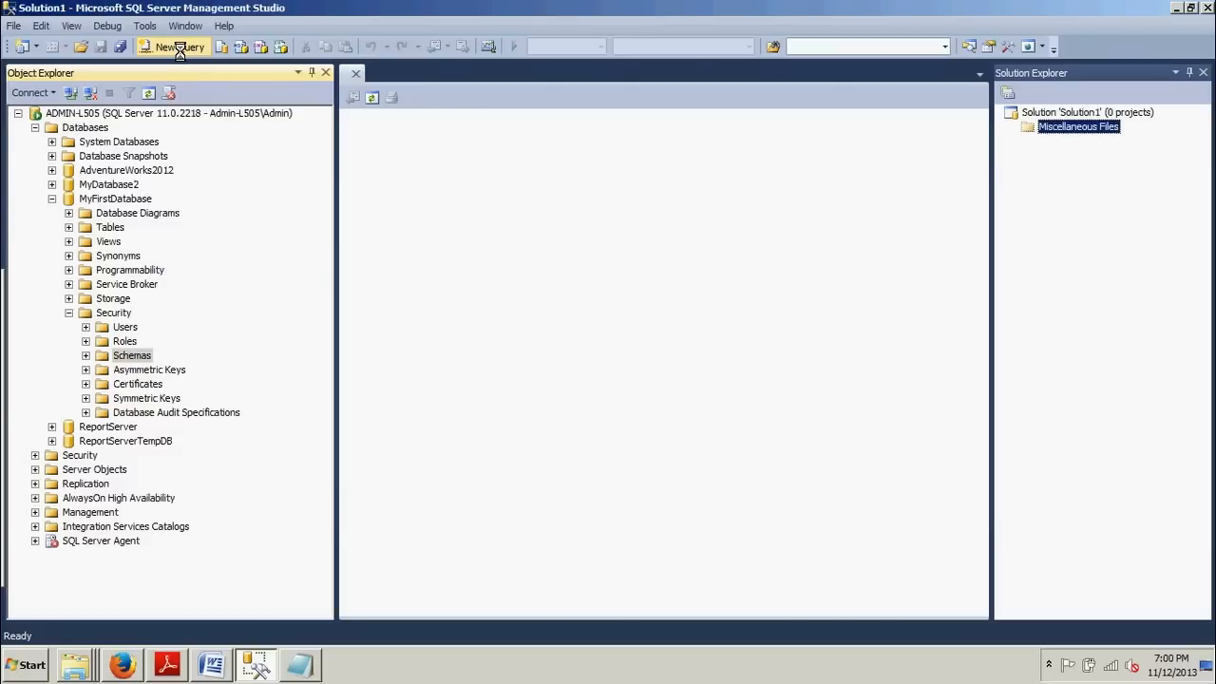
click(178, 46)
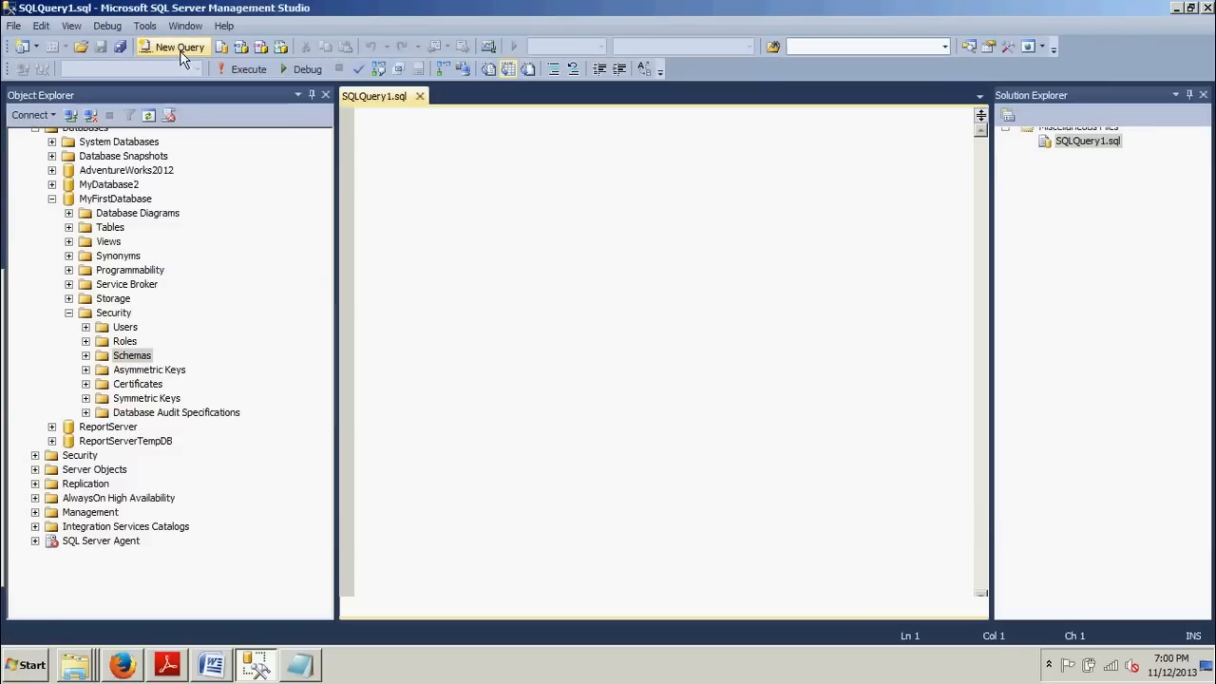
Run a script using MyDatabase2 that creates the Marketing and HumanResources schemas.
click(180, 46)
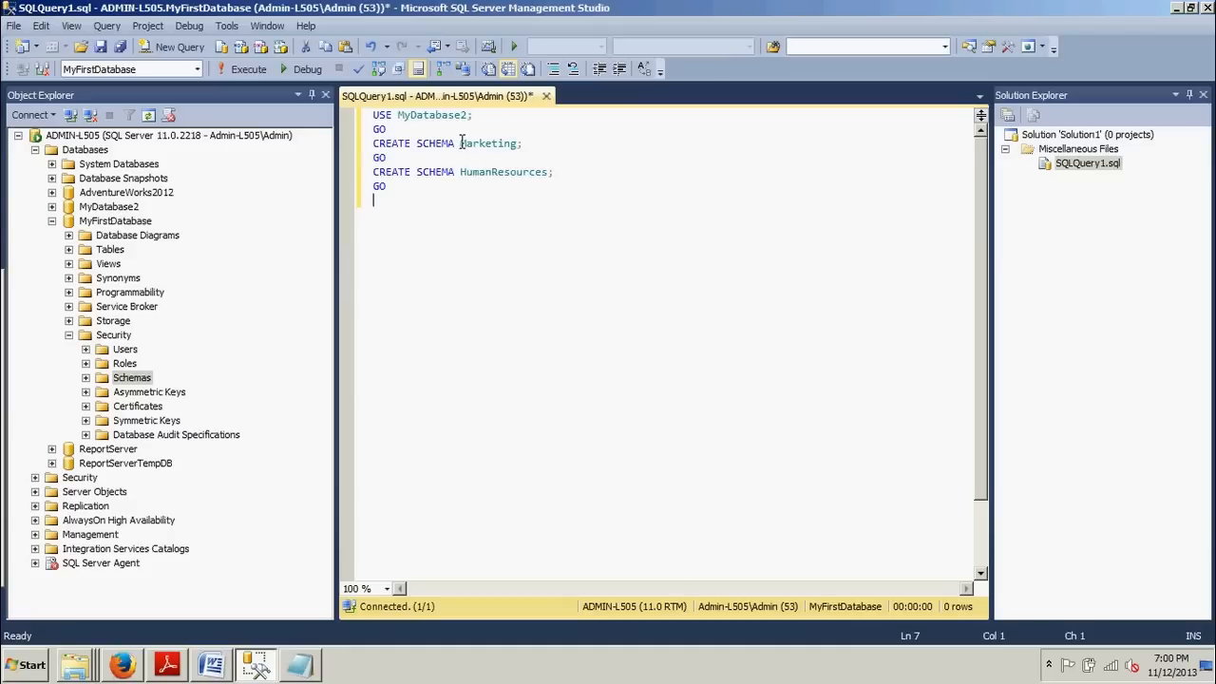
mouse_move(505, 198)
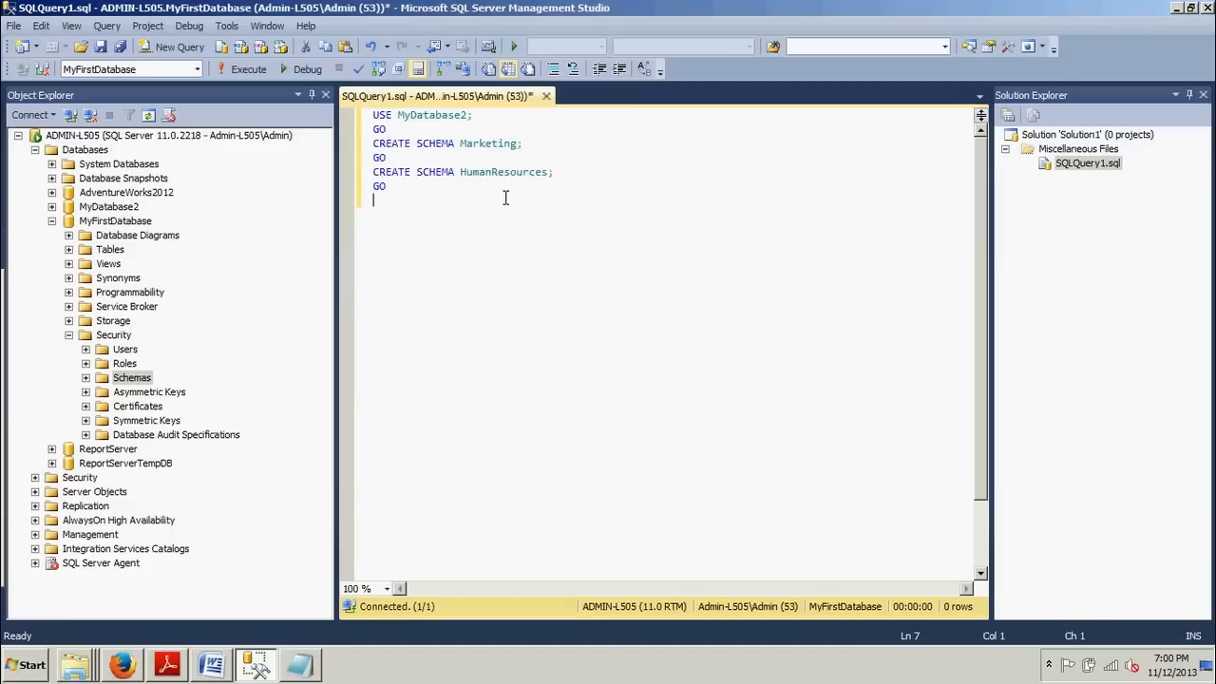
click(243, 68)
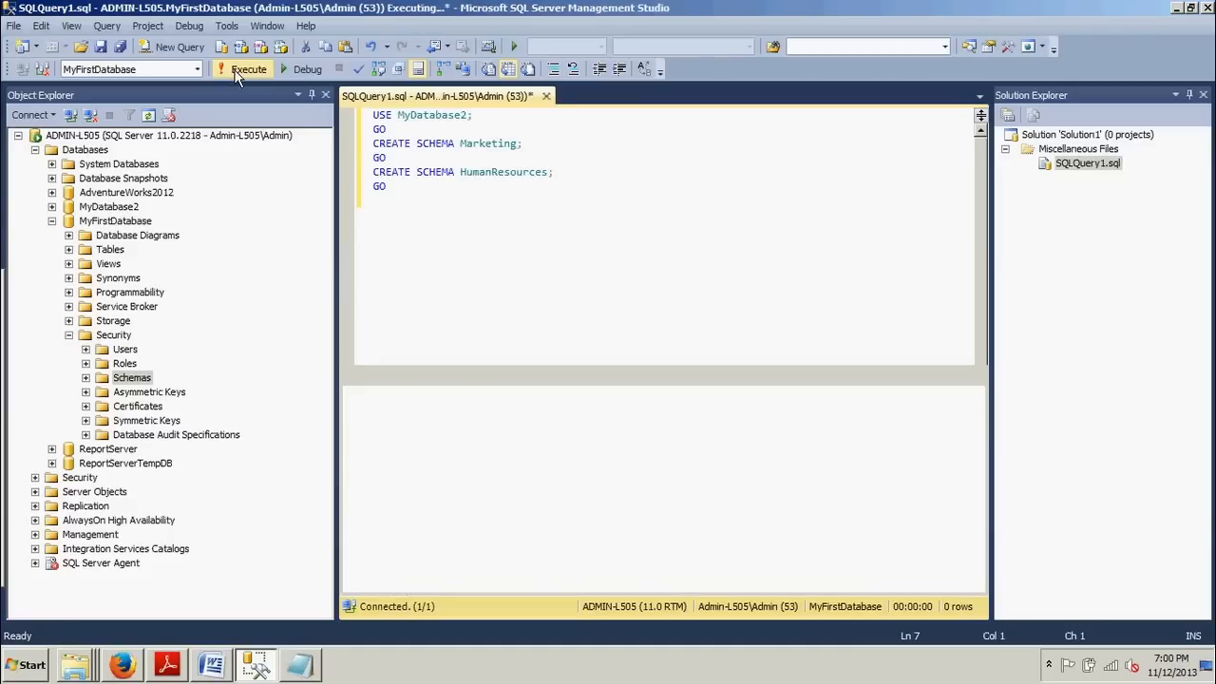
click(248, 68)
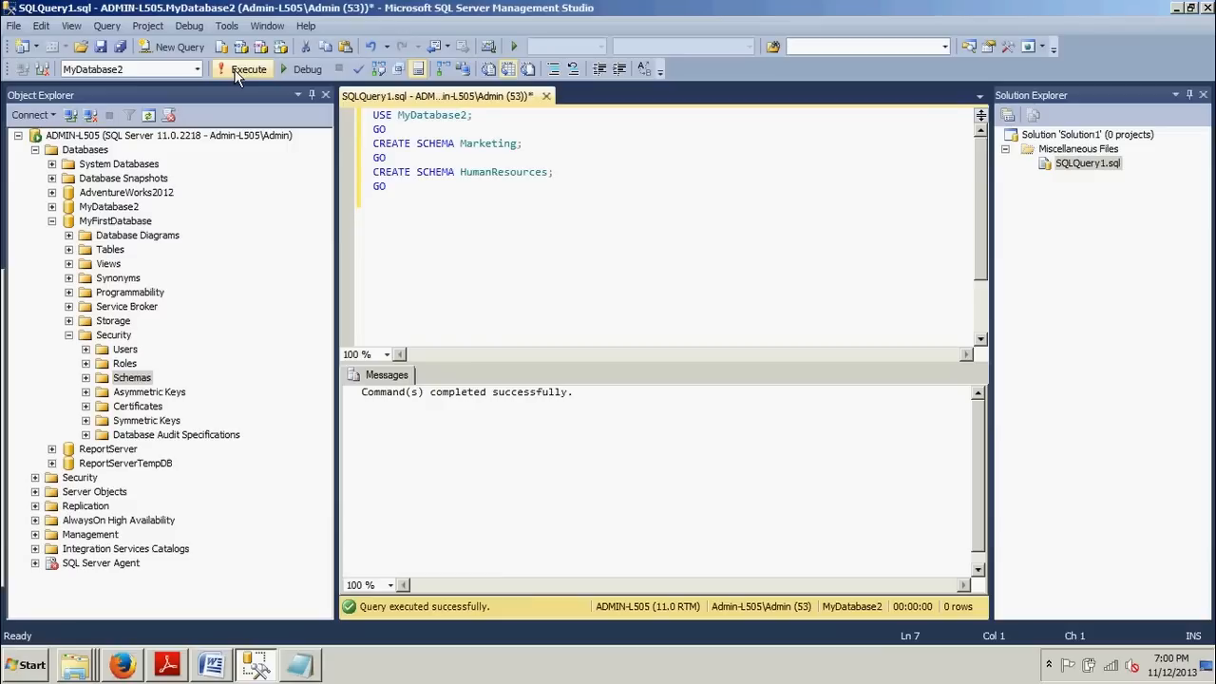